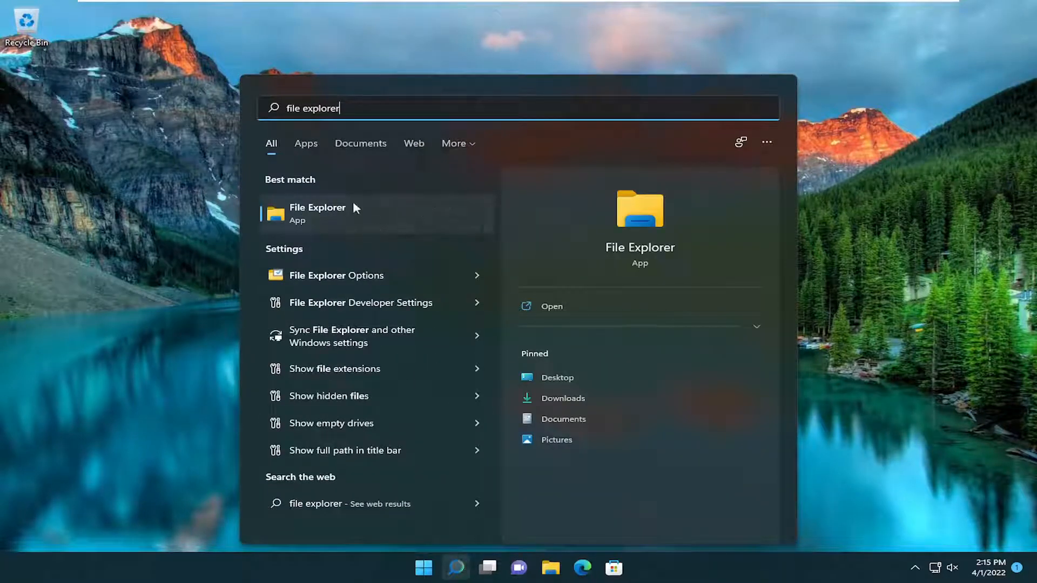
Launch File Explorer from the 'file explorer' search results.
click(317, 212)
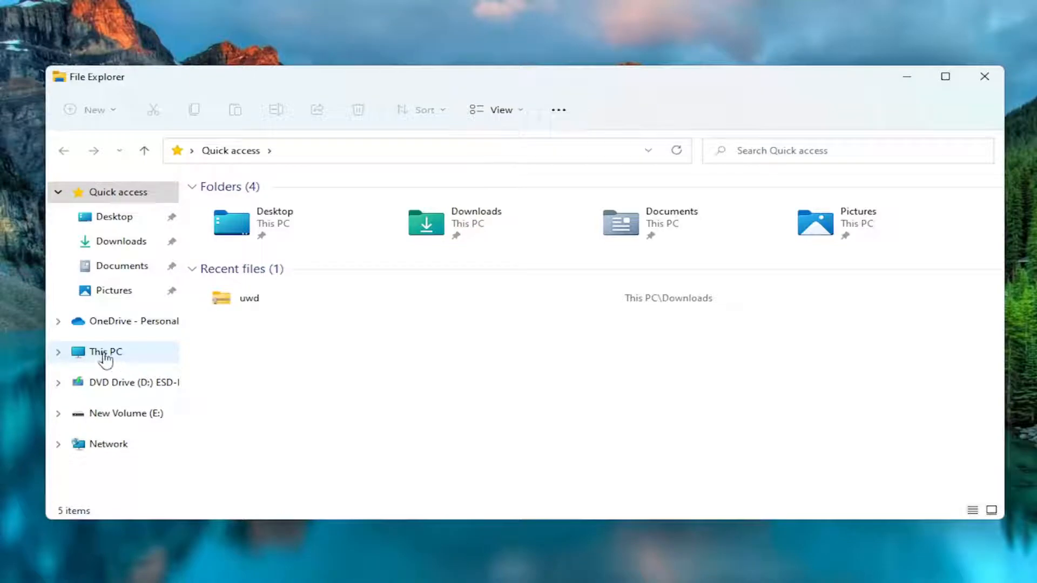
Show the drives under This PC and bring up the context menu for New Volume (E:).
click(105, 350)
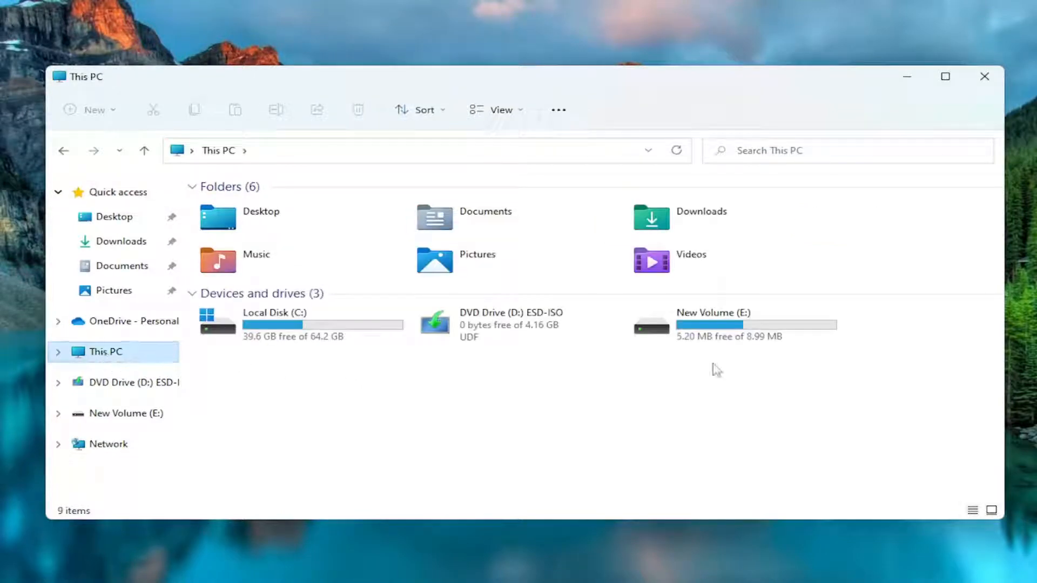
mouse_move(709, 379)
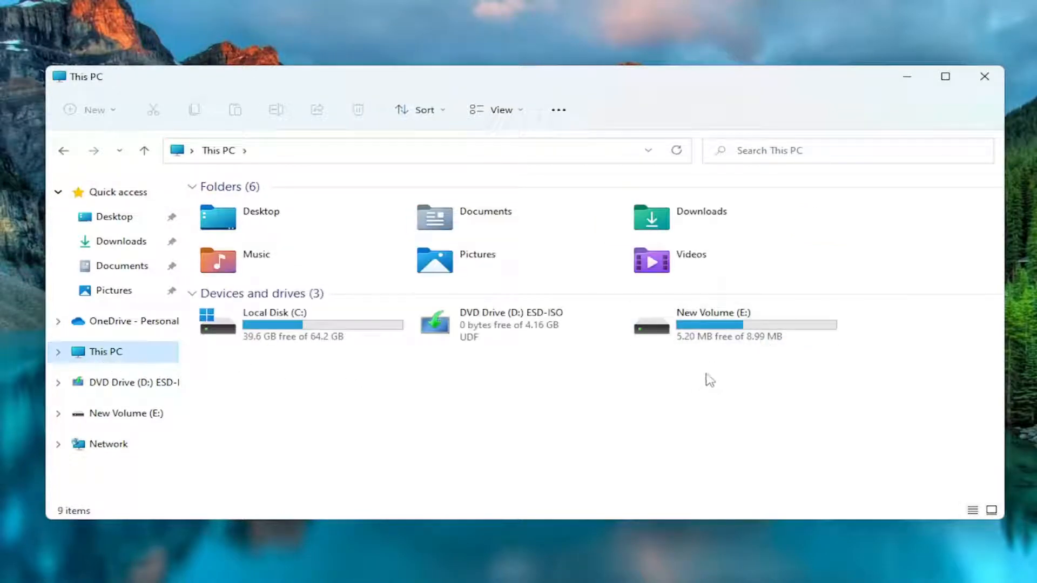
mouse_move(711, 336)
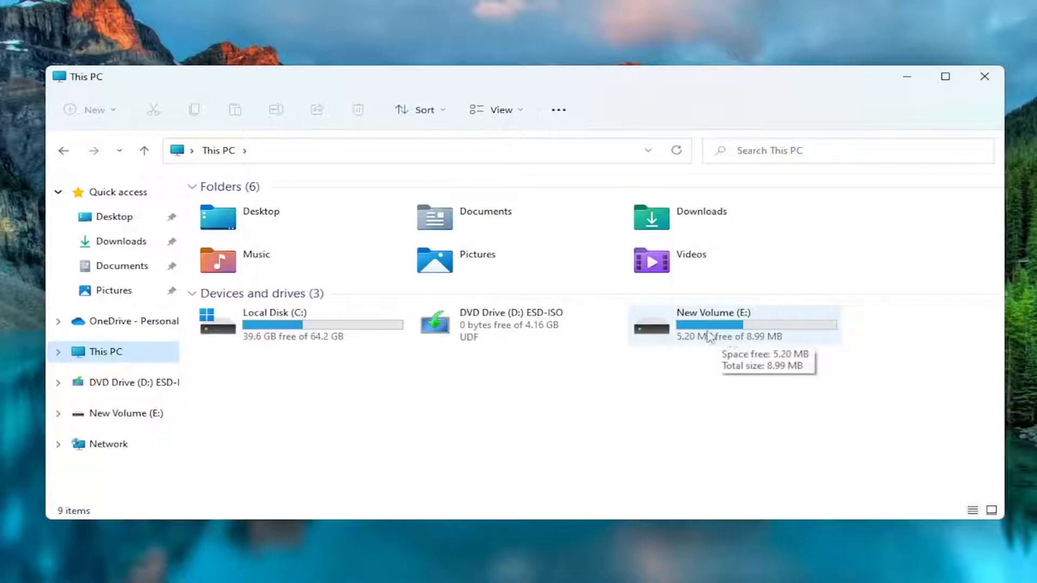
click(712, 324)
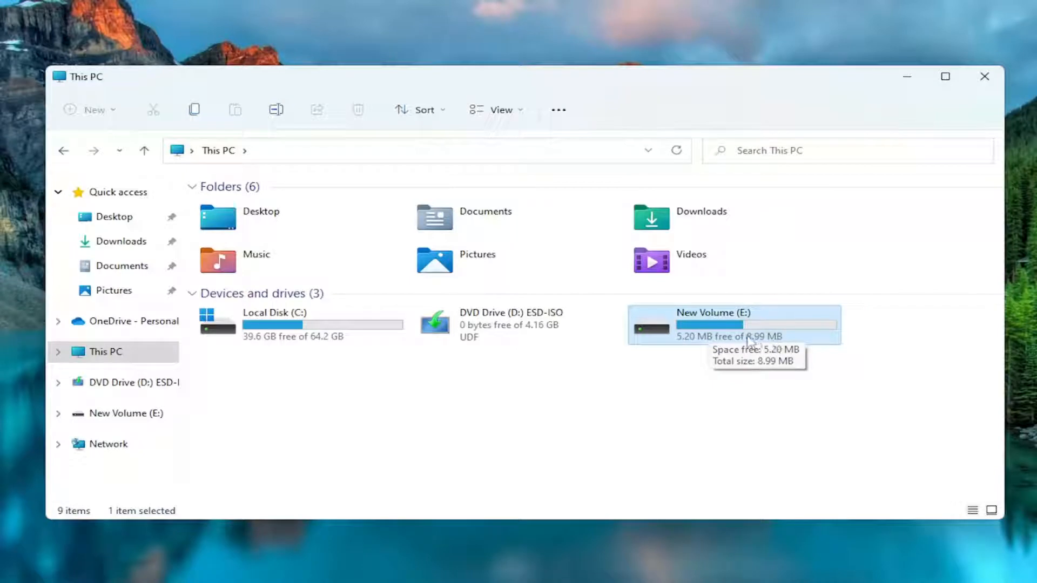
mouse_move(720, 331)
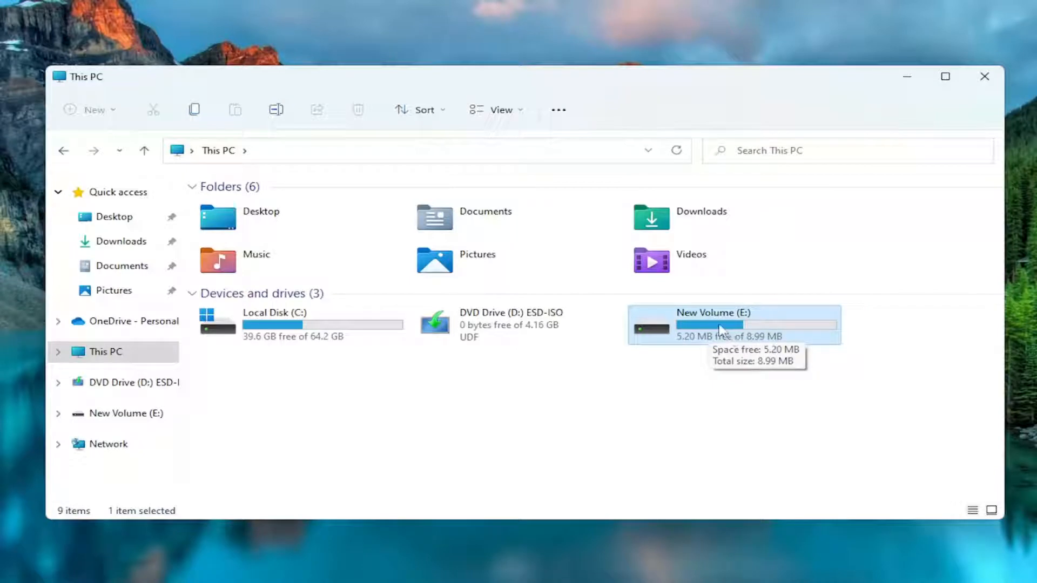
right_click(720, 327)
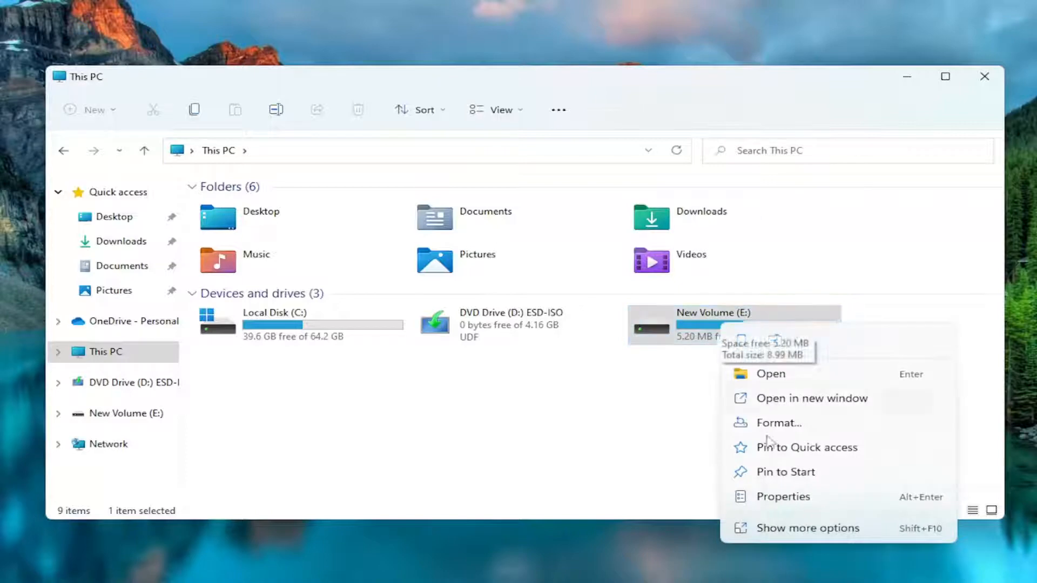
Reach the Error Checking dialog for New Volume (E:) from its Properties Tools.
click(782, 497)
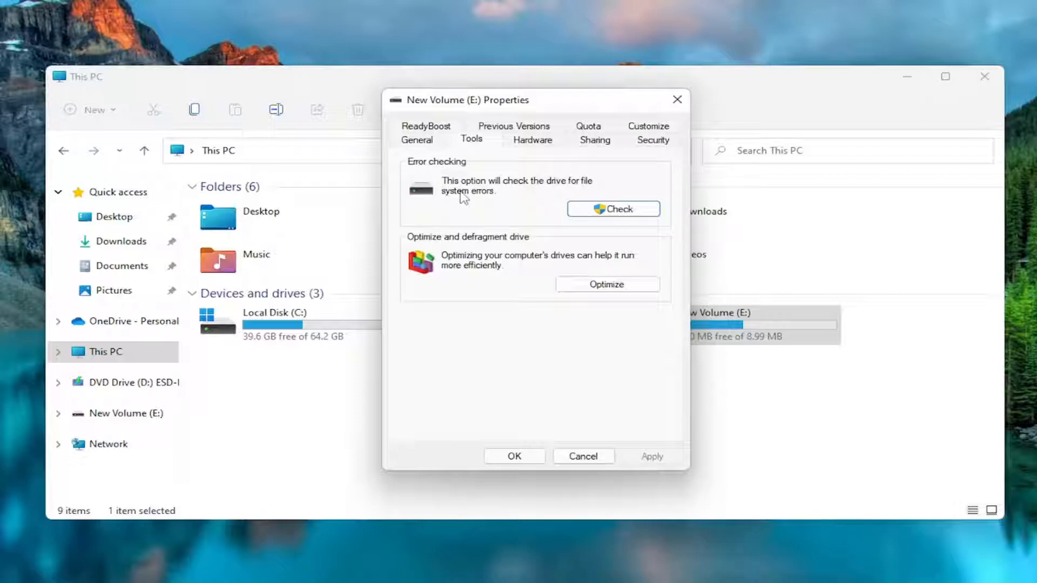
mouse_move(476, 203)
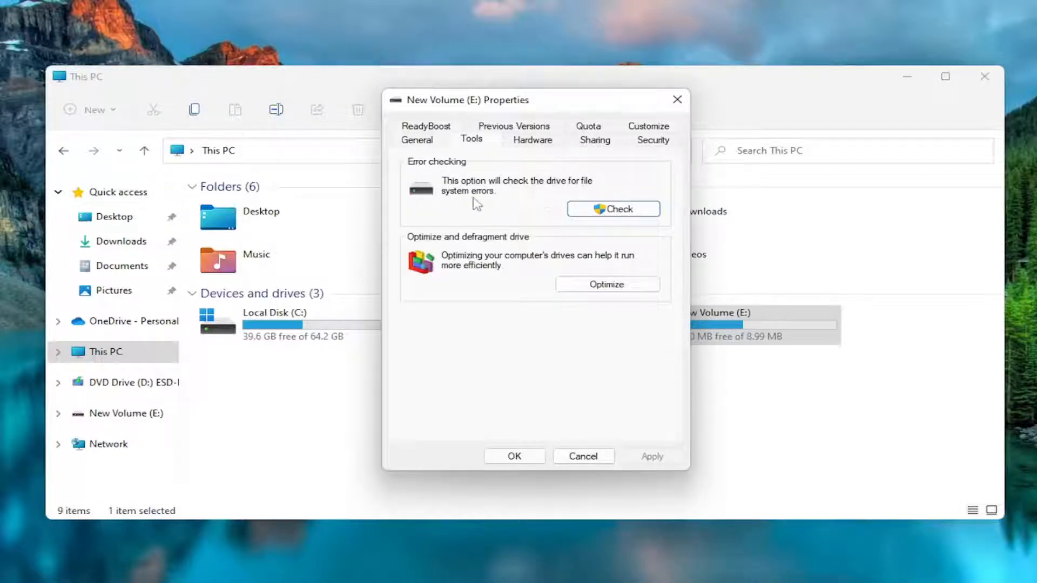
click(612, 209)
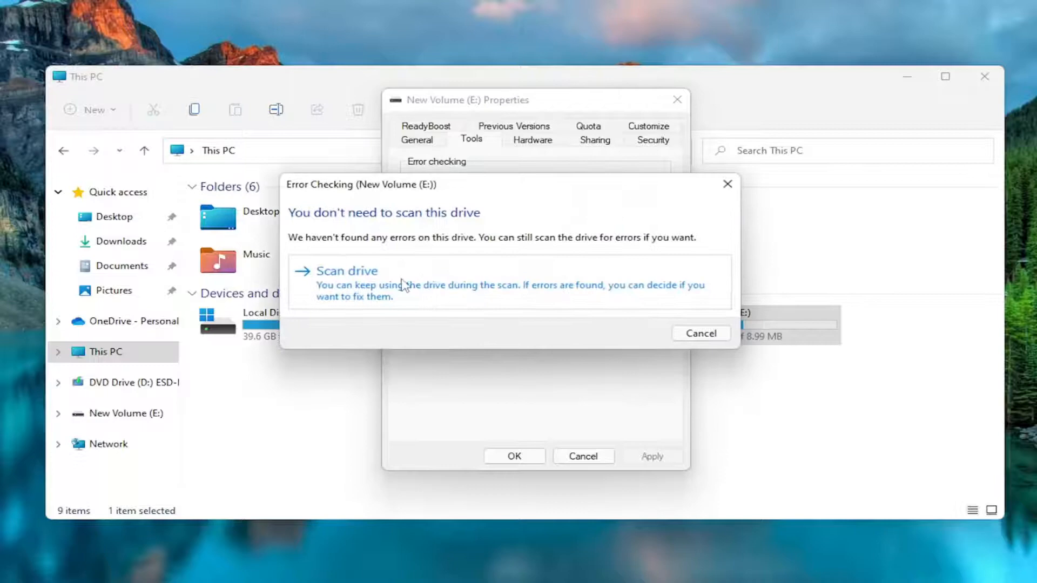
mouse_move(421, 299)
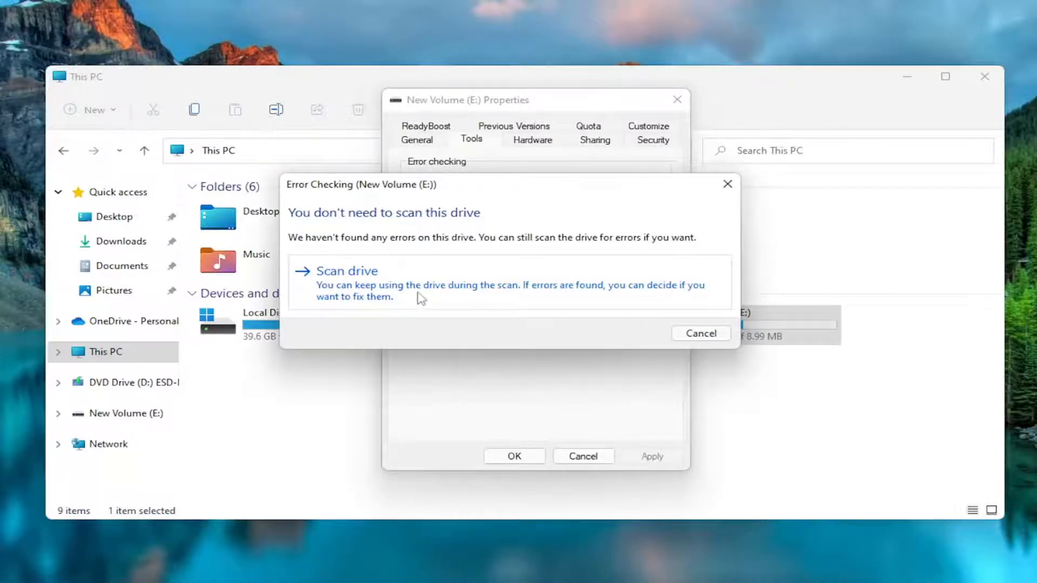
mouse_move(614, 292)
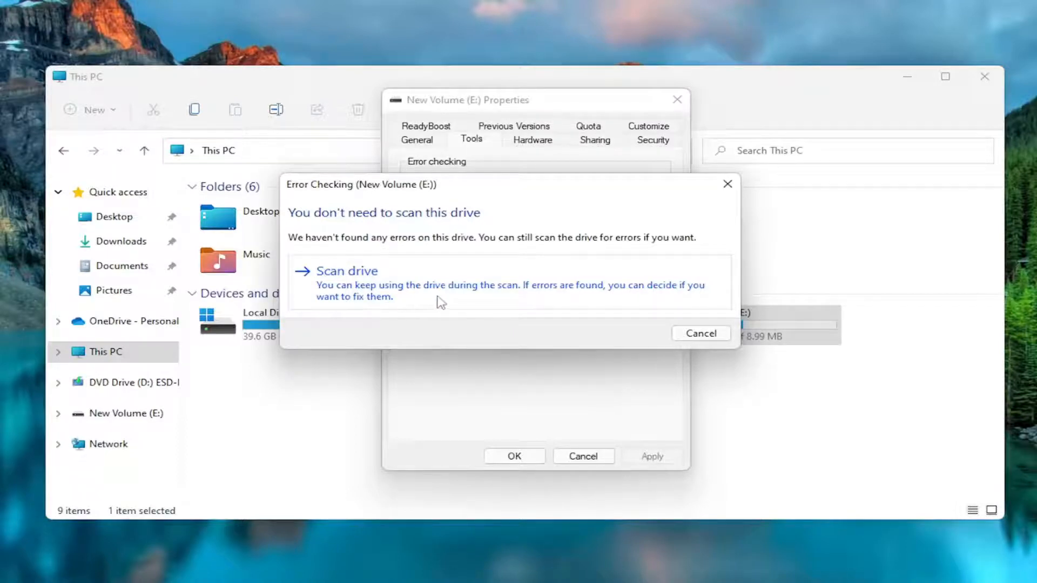
Scan drive E: anyway and dismiss the no-errors-found result.
click(347, 271)
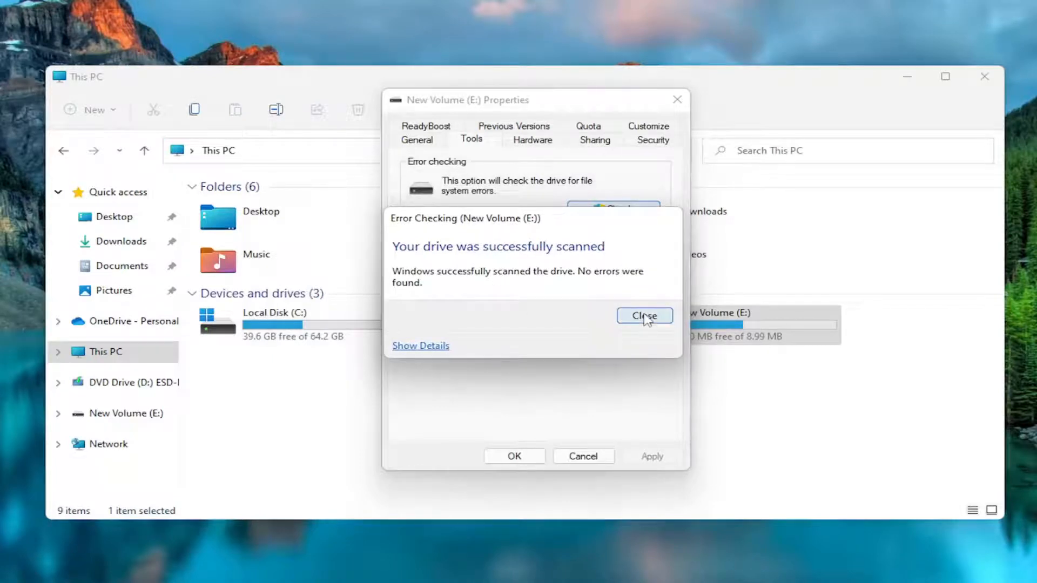
mouse_move(522, 289)
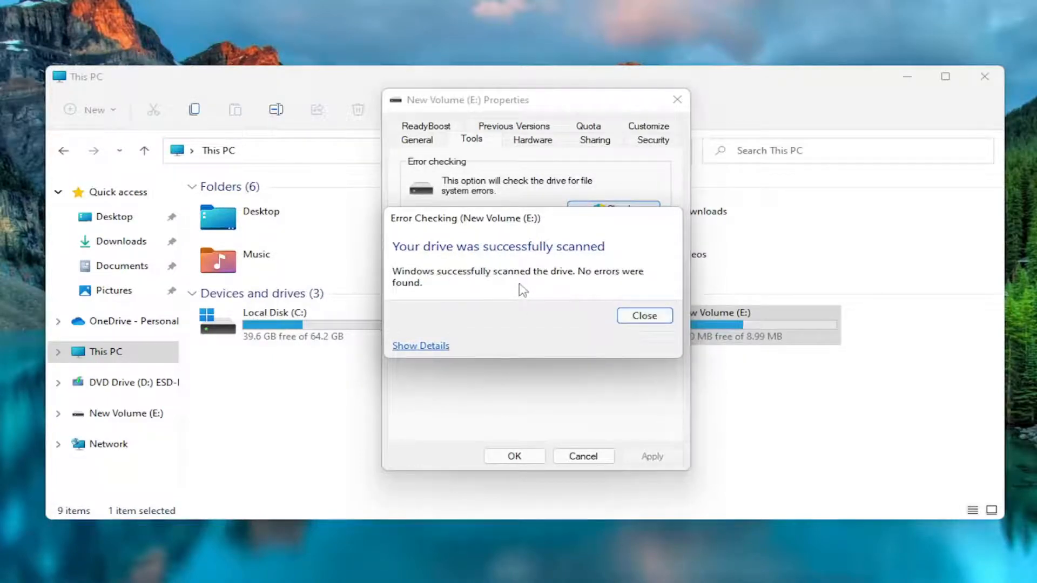
click(643, 315)
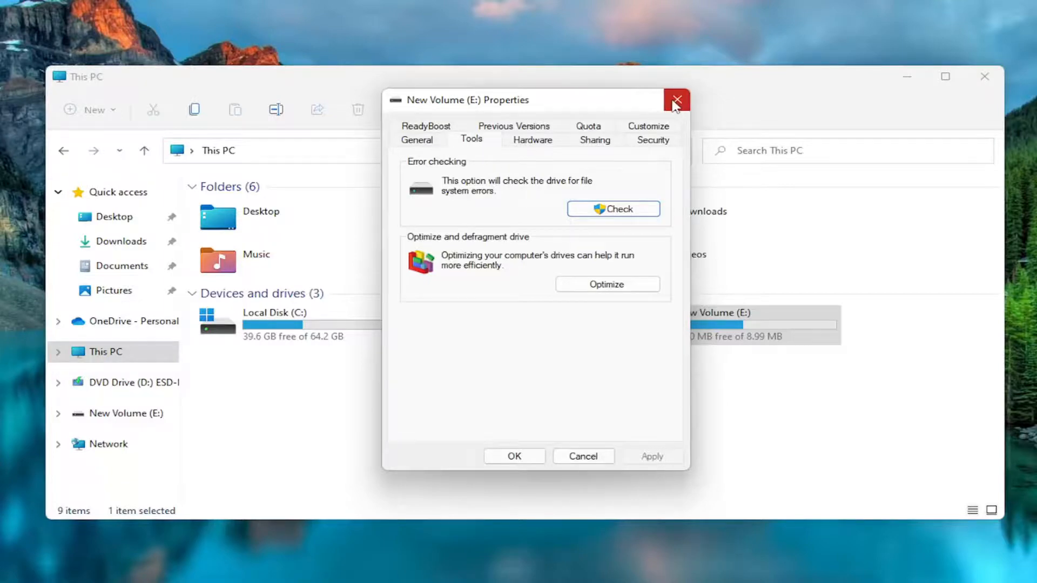
Close the New Volume (E:) Properties window, returning to This PC.
click(676, 100)
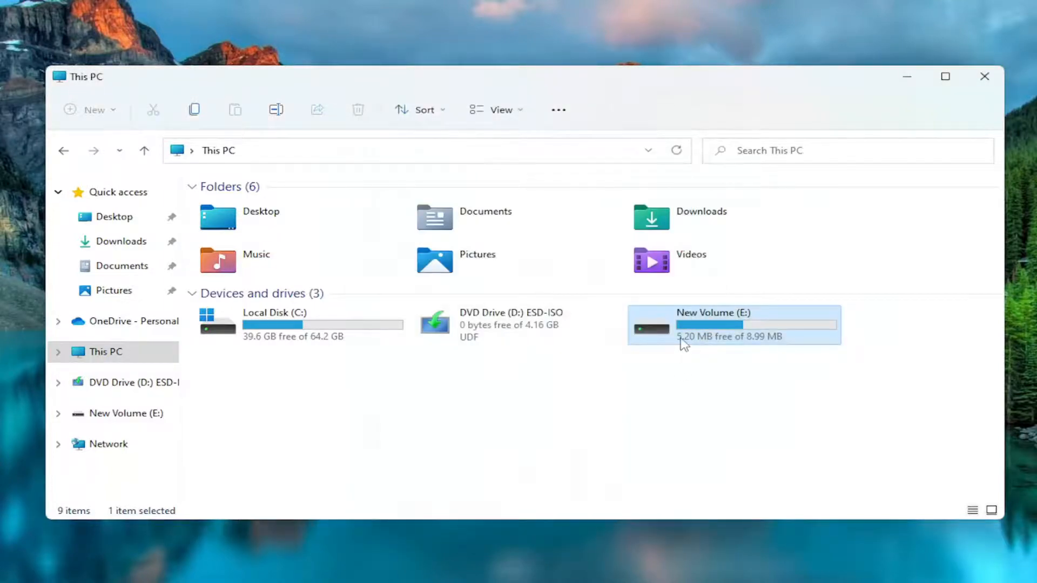
mouse_move(687, 337)
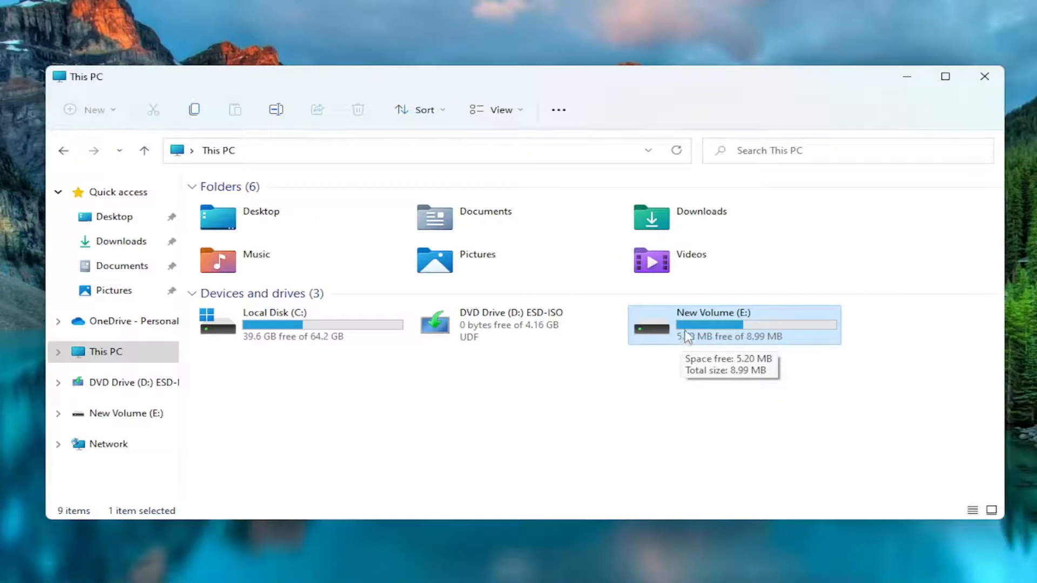
mouse_move(698, 335)
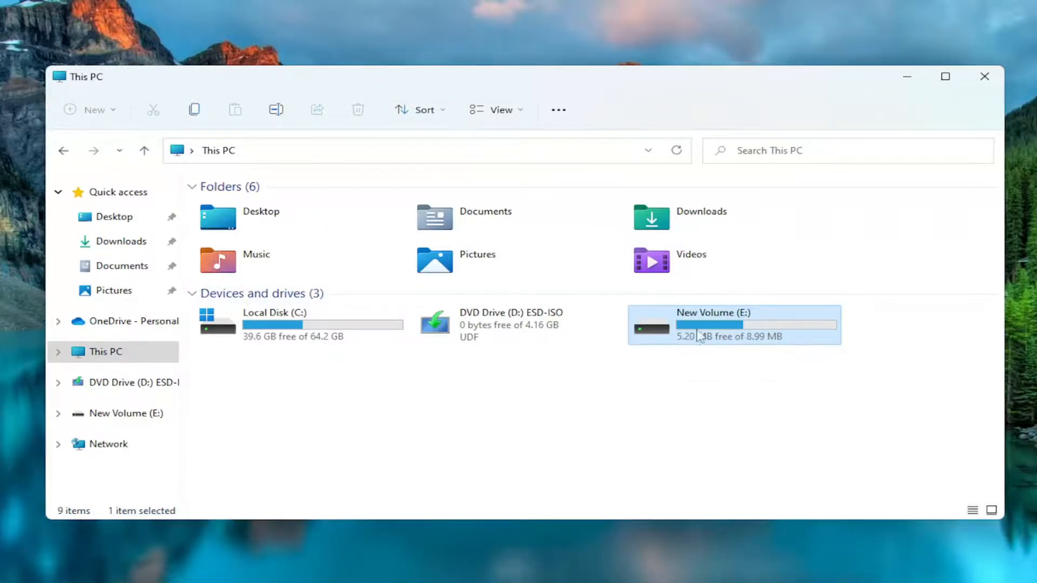
mouse_move(688, 325)
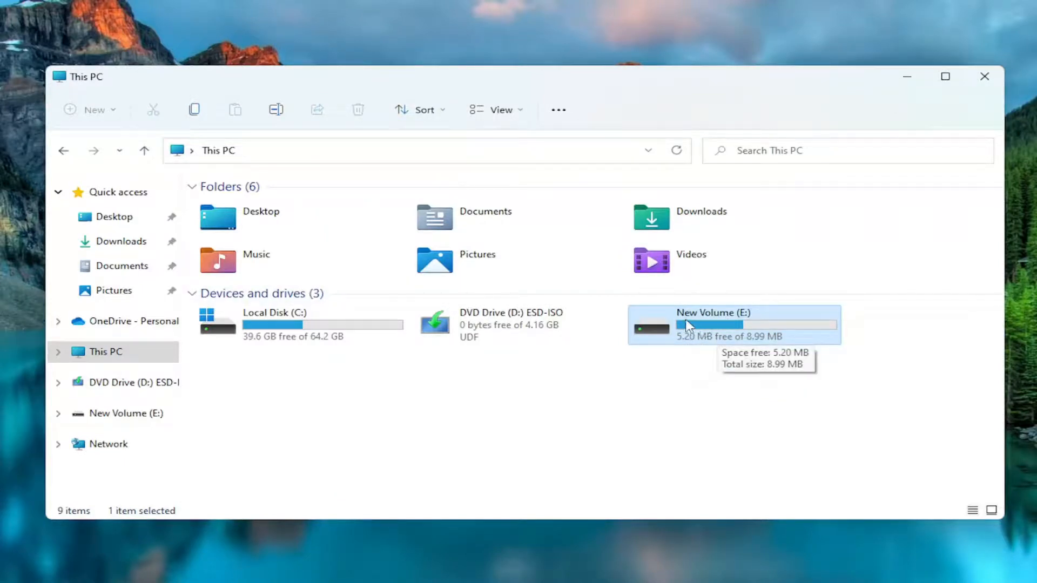
mouse_move(767, 334)
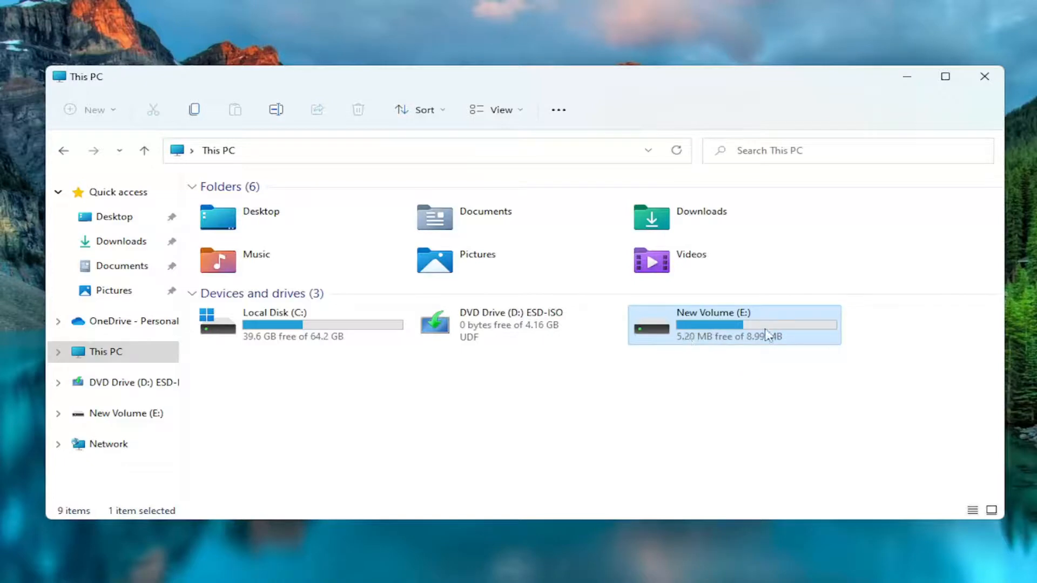
mouse_move(734, 348)
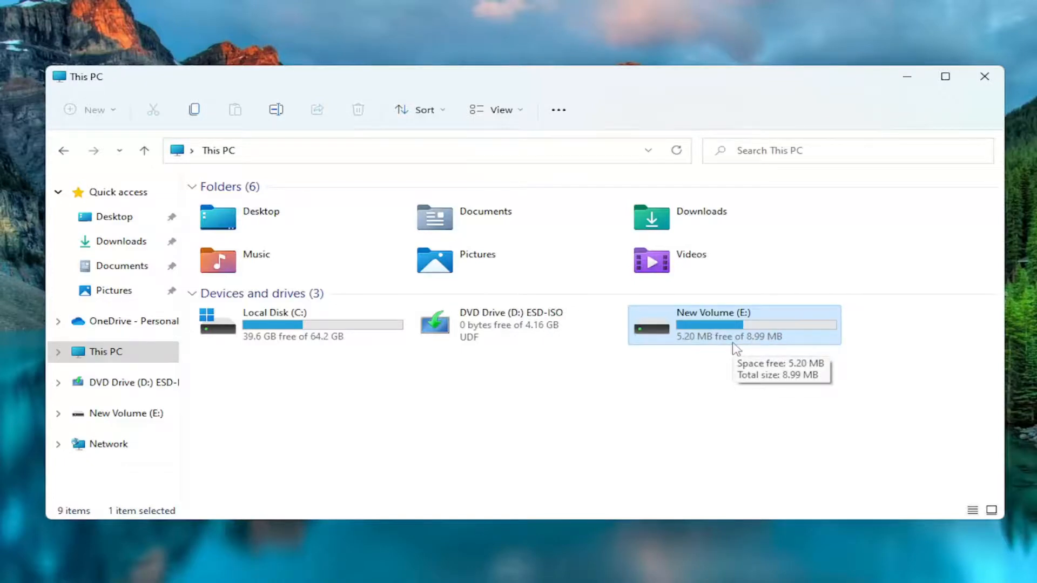
mouse_move(701, 324)
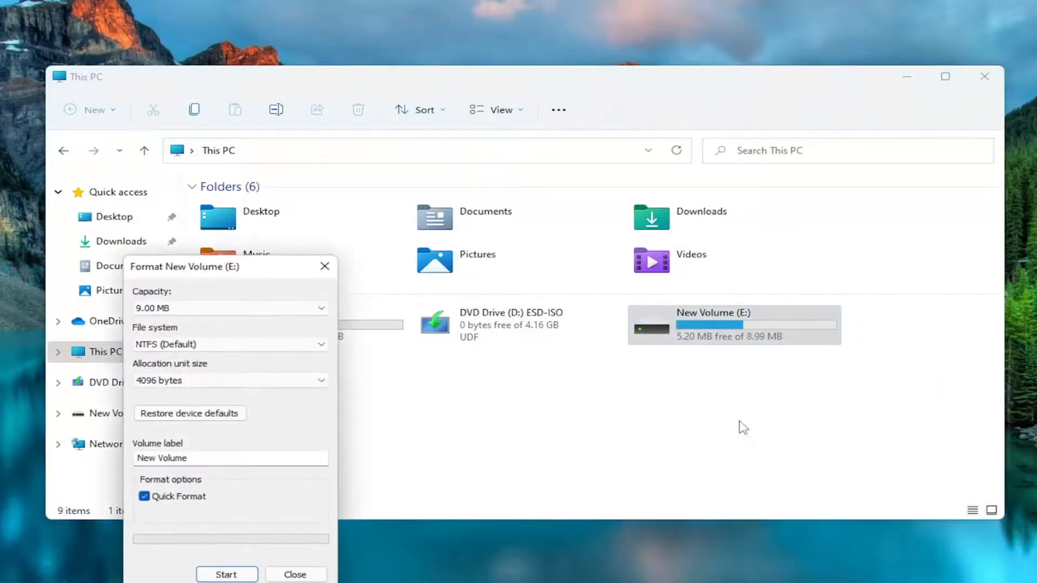
Start a quick NTFS format of New Volume (E:), raising the erase-all-data warning.
drag(183, 265, 518, 138)
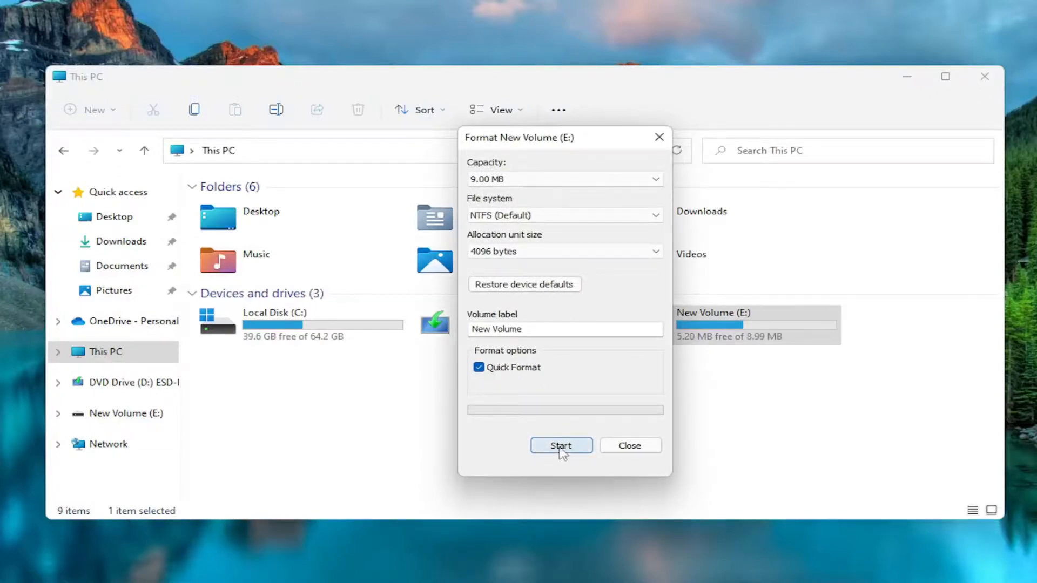
click(560, 445)
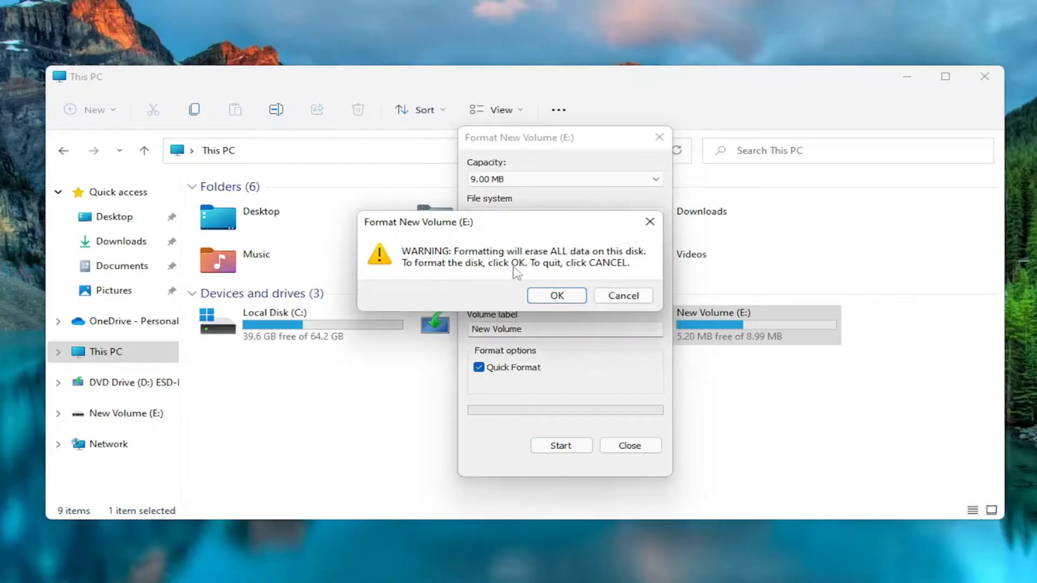
mouse_move(556, 265)
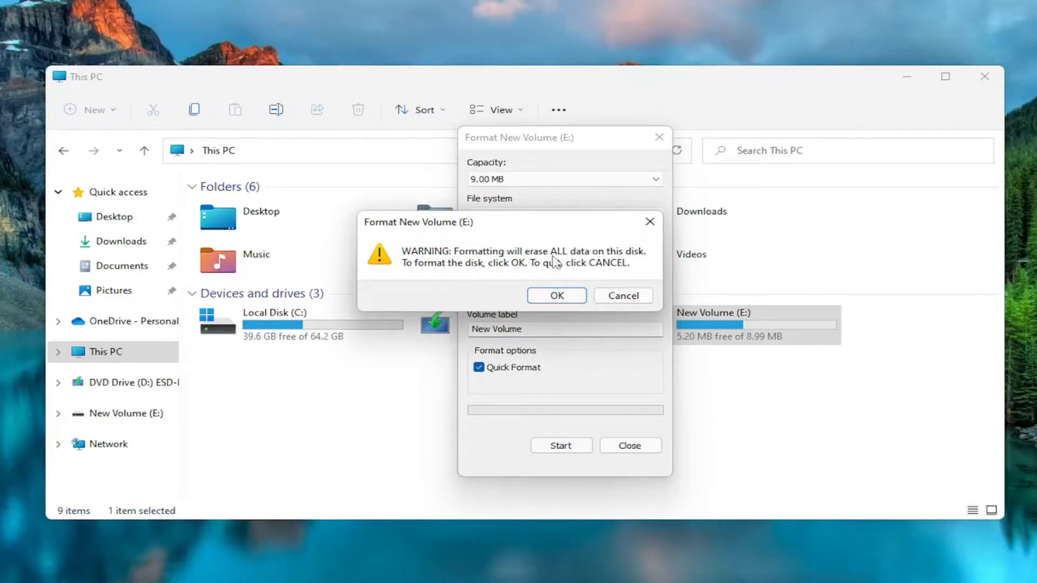